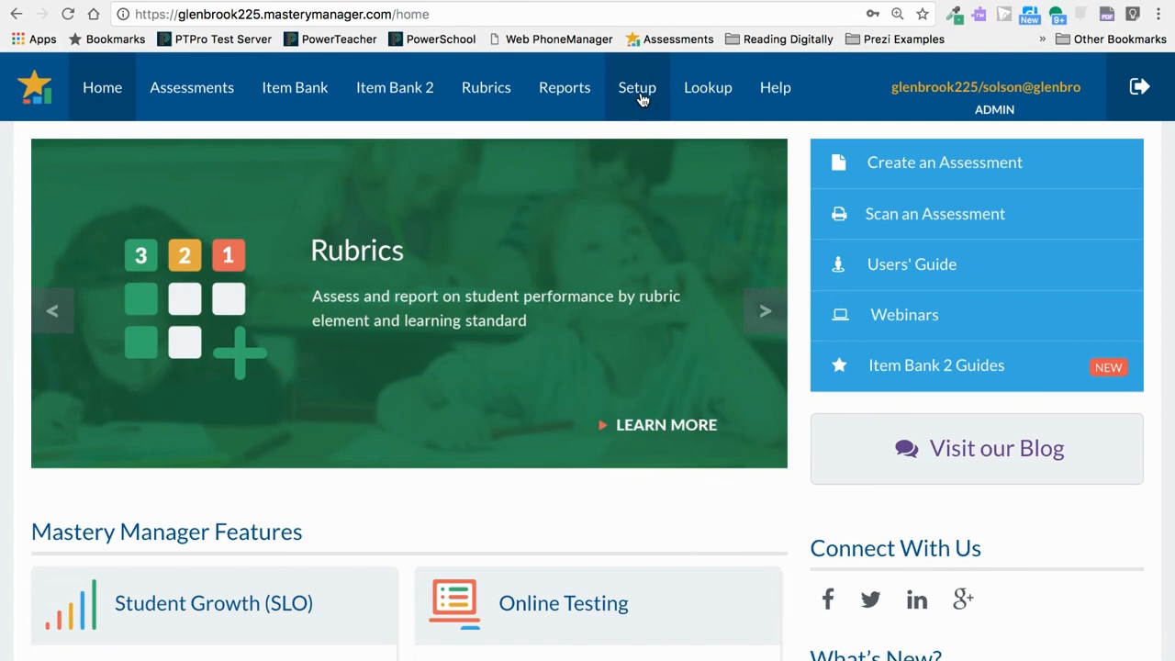
# - Go to the Setup page from the top navigation bar
pyautogui.click(637, 87)
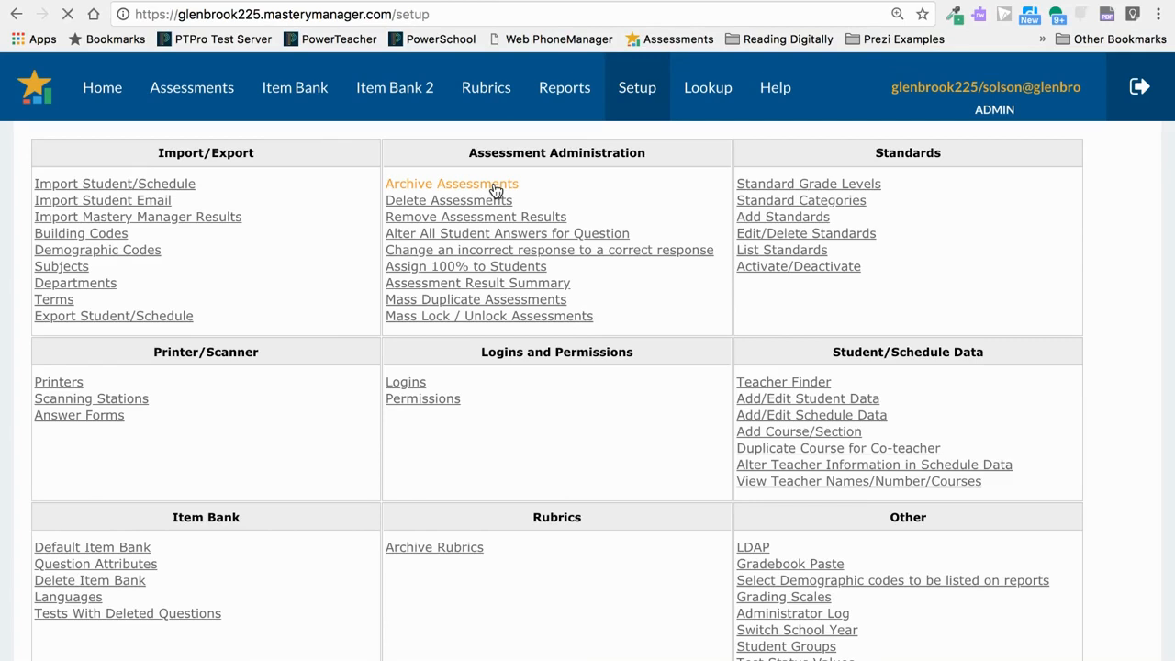
# - Open Archive Assessments and run an unfiltered search listing all assessments
pyautogui.click(451, 183)
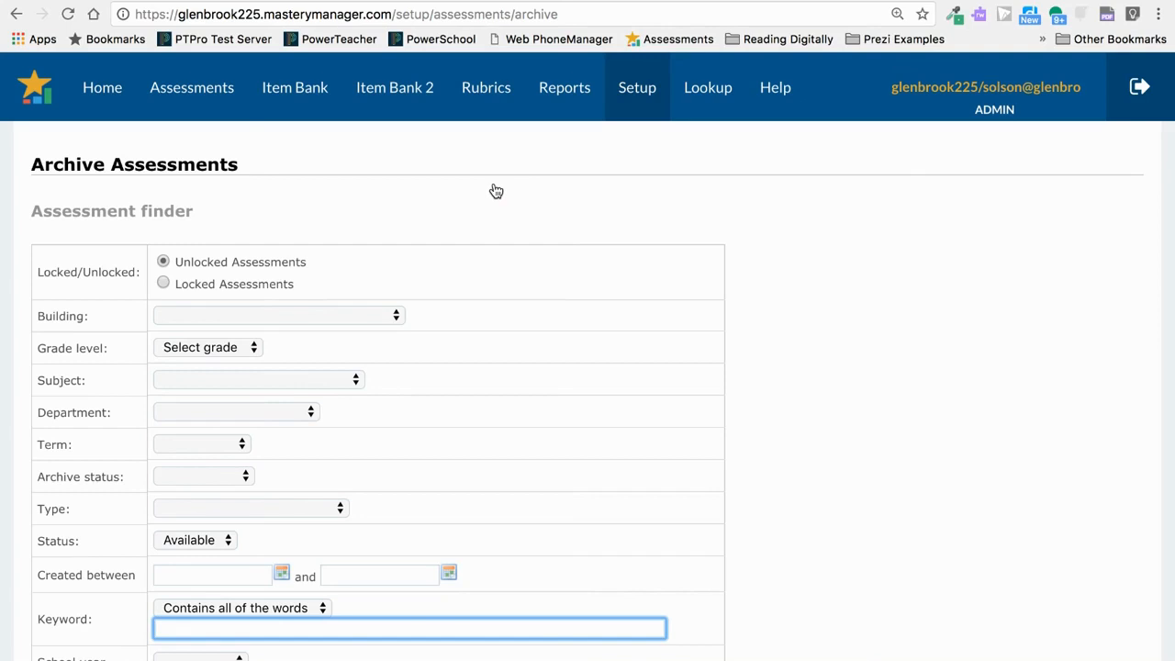
pyautogui.moveTo(774, 504)
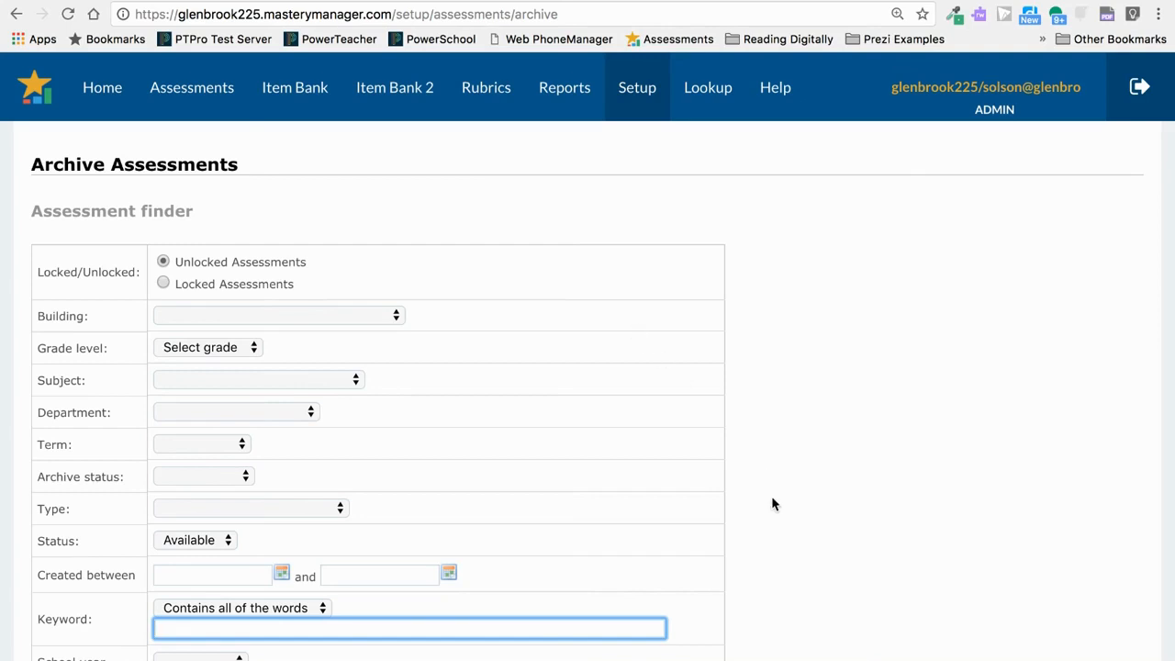
pyautogui.scroll(-3)
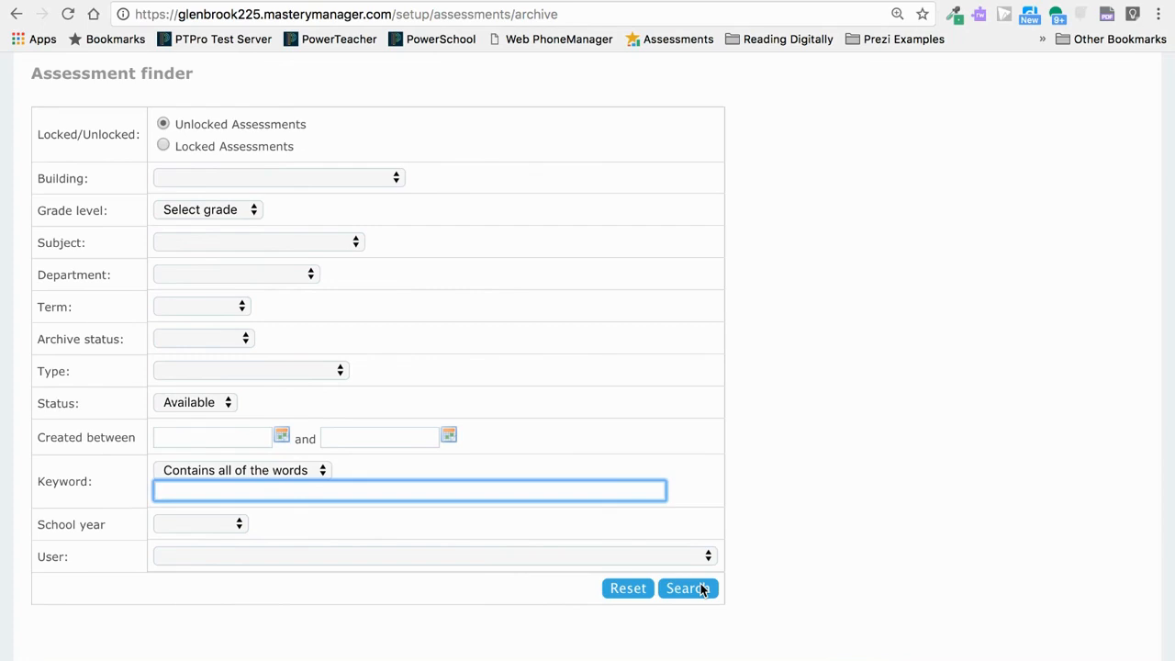
pyautogui.moveTo(505, 364)
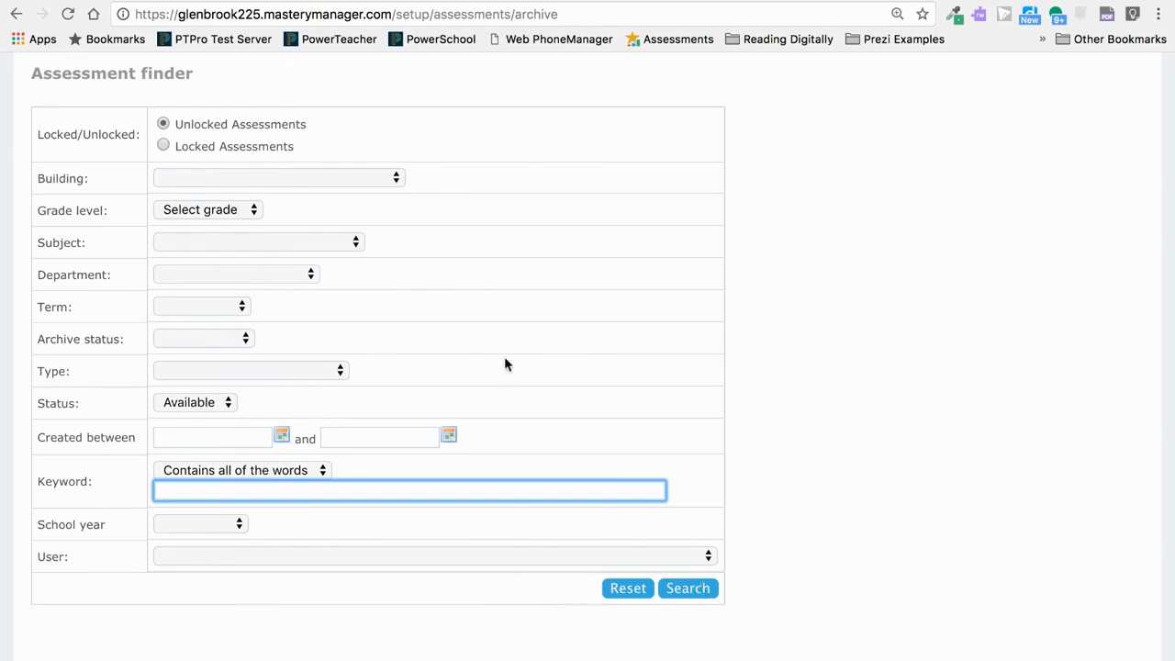
pyautogui.moveTo(643, 572)
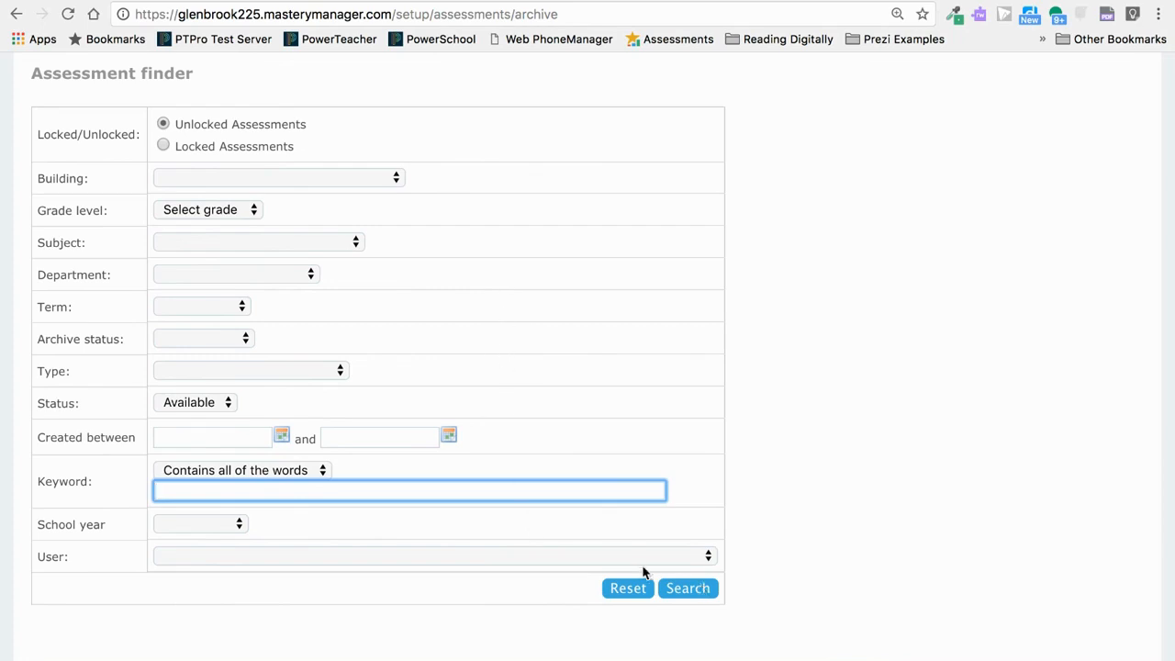
pyautogui.click(688, 588)
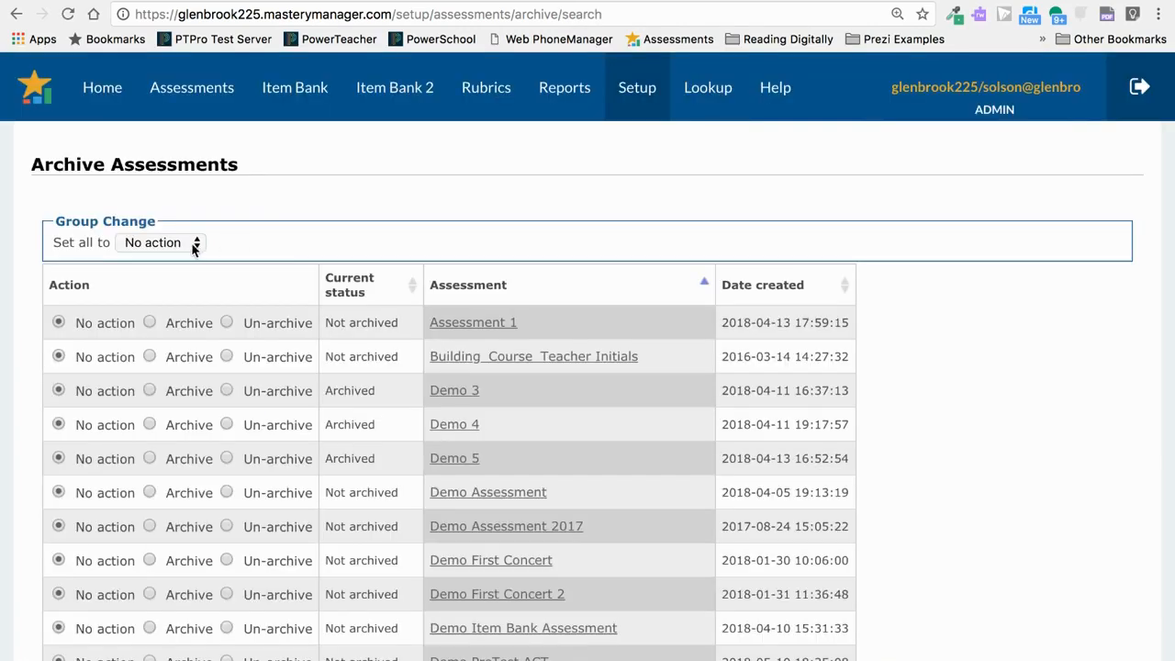
# - Use Set all to mark every row Archive, then reset all rows to No action
pyautogui.click(158, 243)
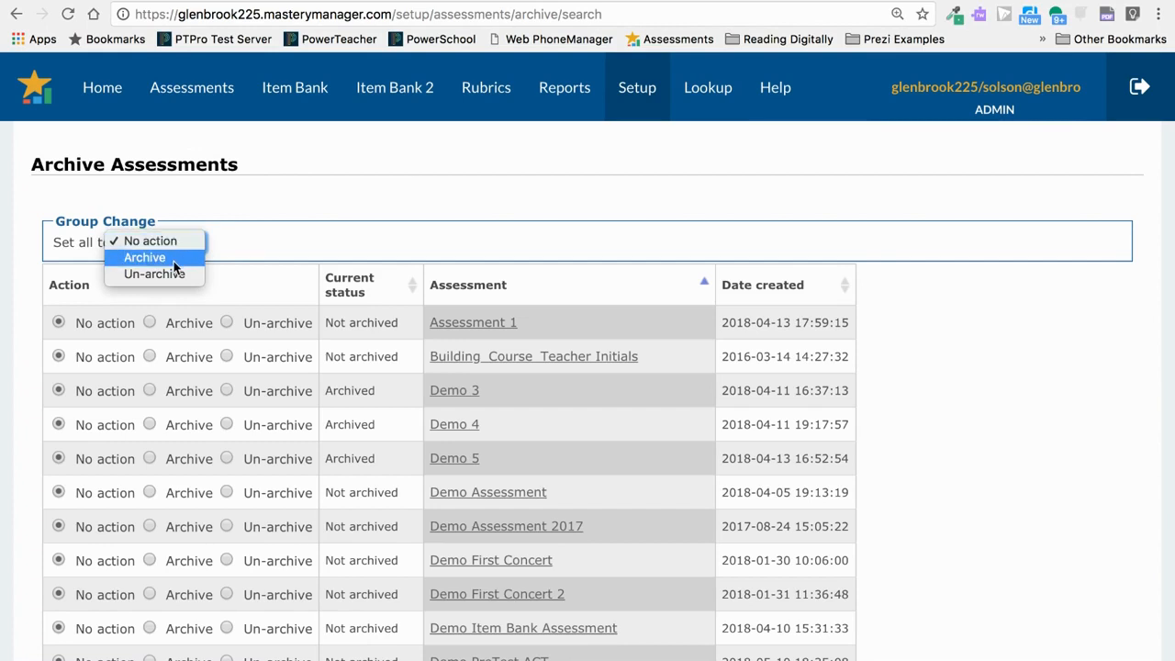
pyautogui.click(144, 257)
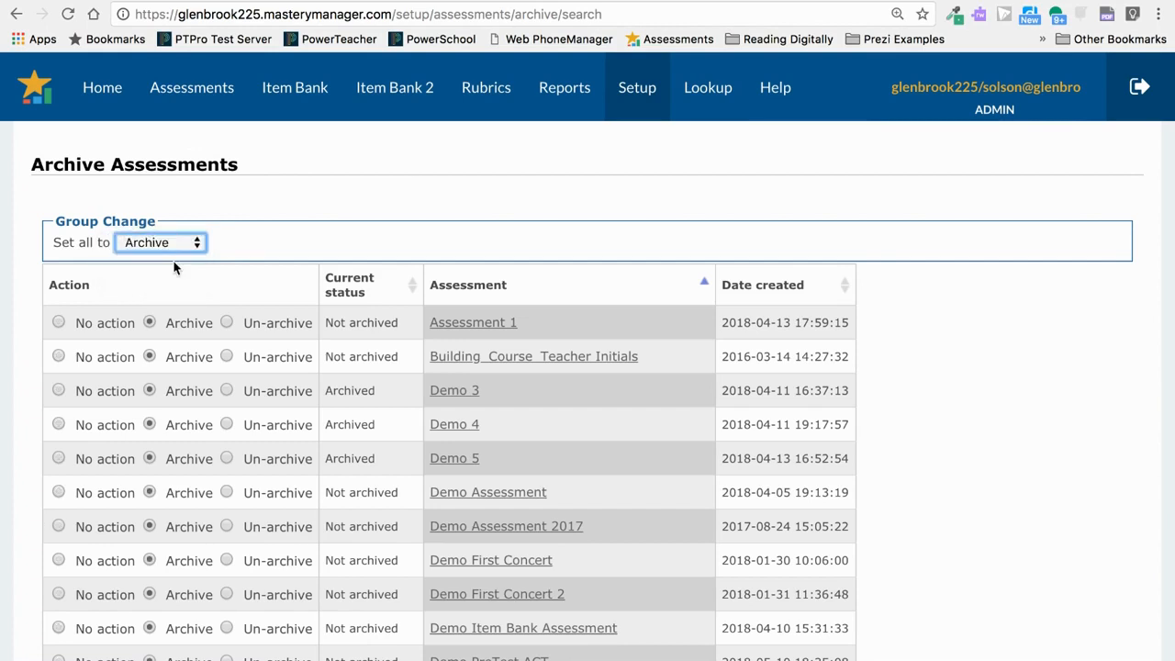
pyautogui.click(160, 243)
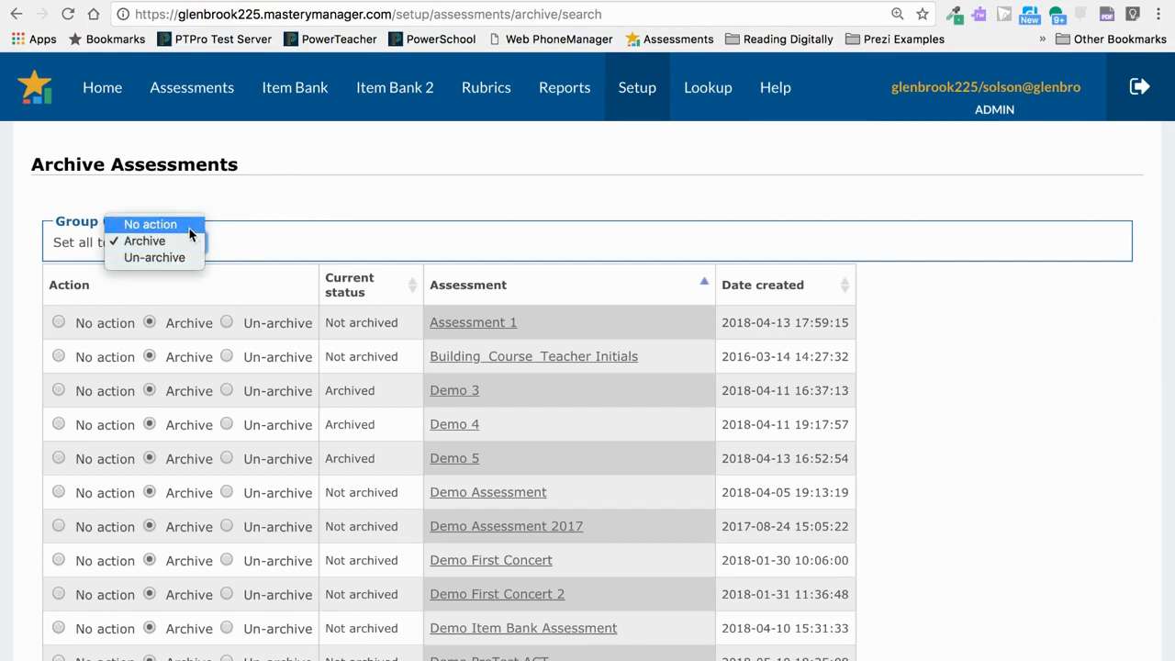
pyautogui.click(150, 224)
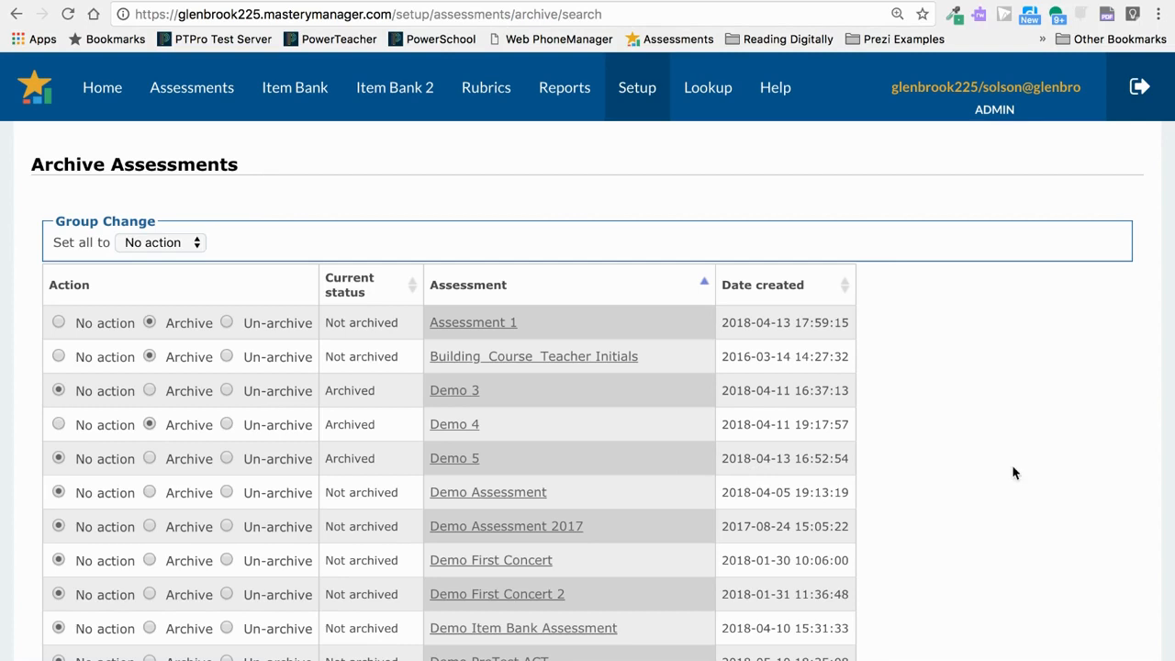
# - Save the archive choices for Assessment 1, Building_Course_Teacher Initials and Demo 4
pyautogui.scroll(-3)
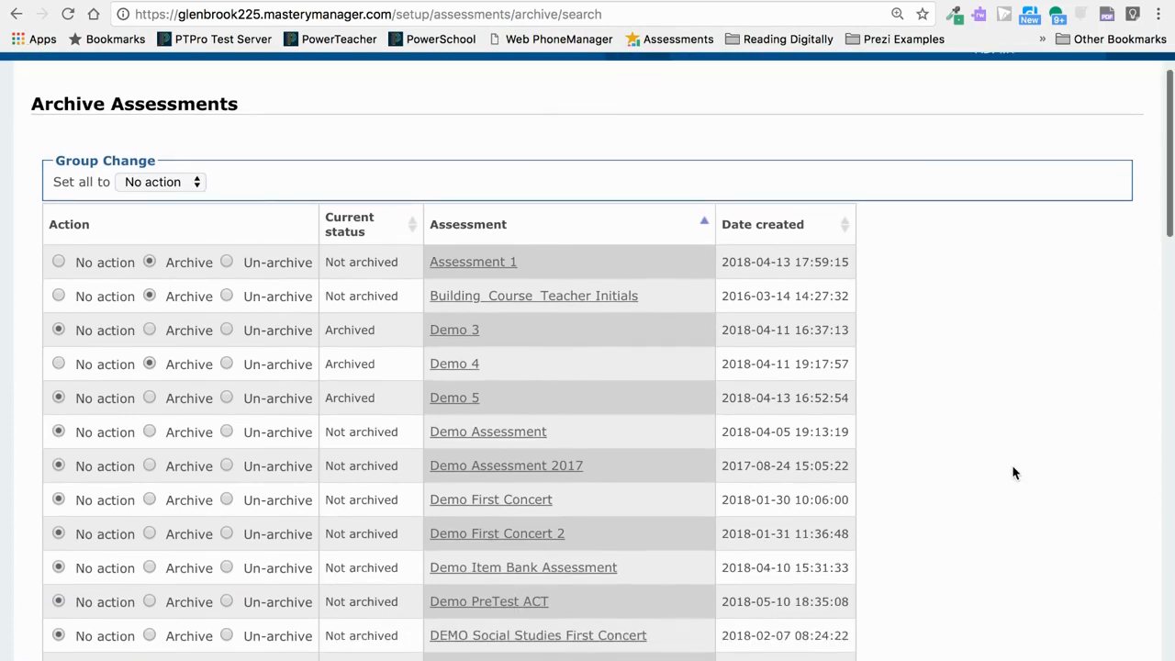
pyautogui.scroll(-3)
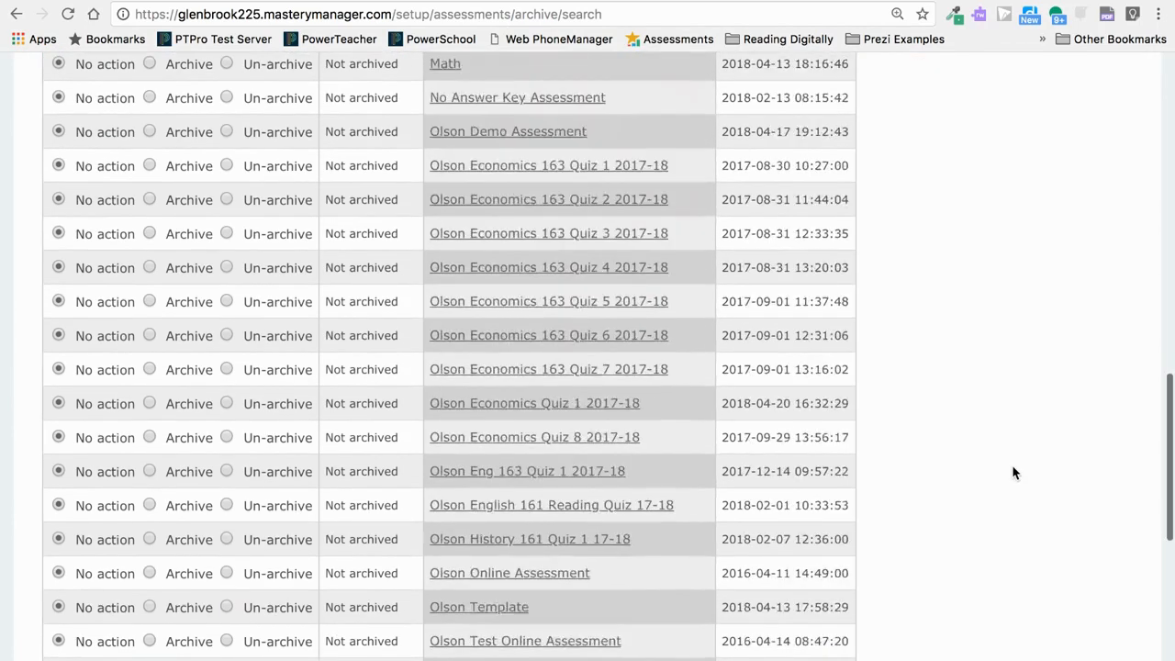
pyautogui.scroll(-3)
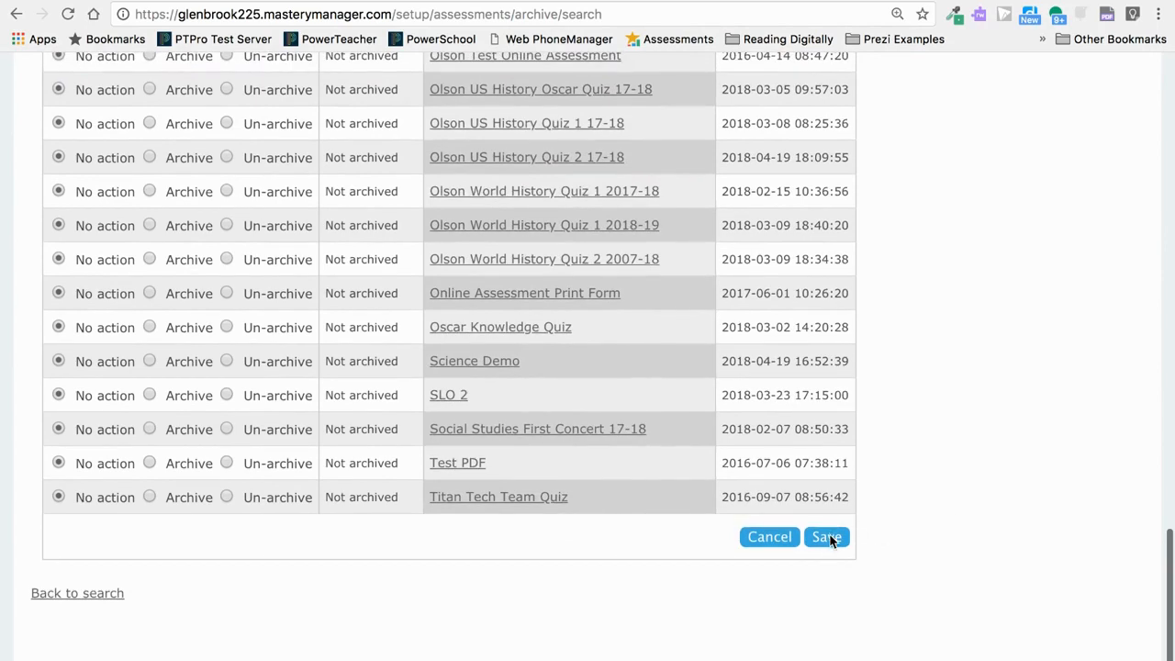
pyautogui.click(826, 537)
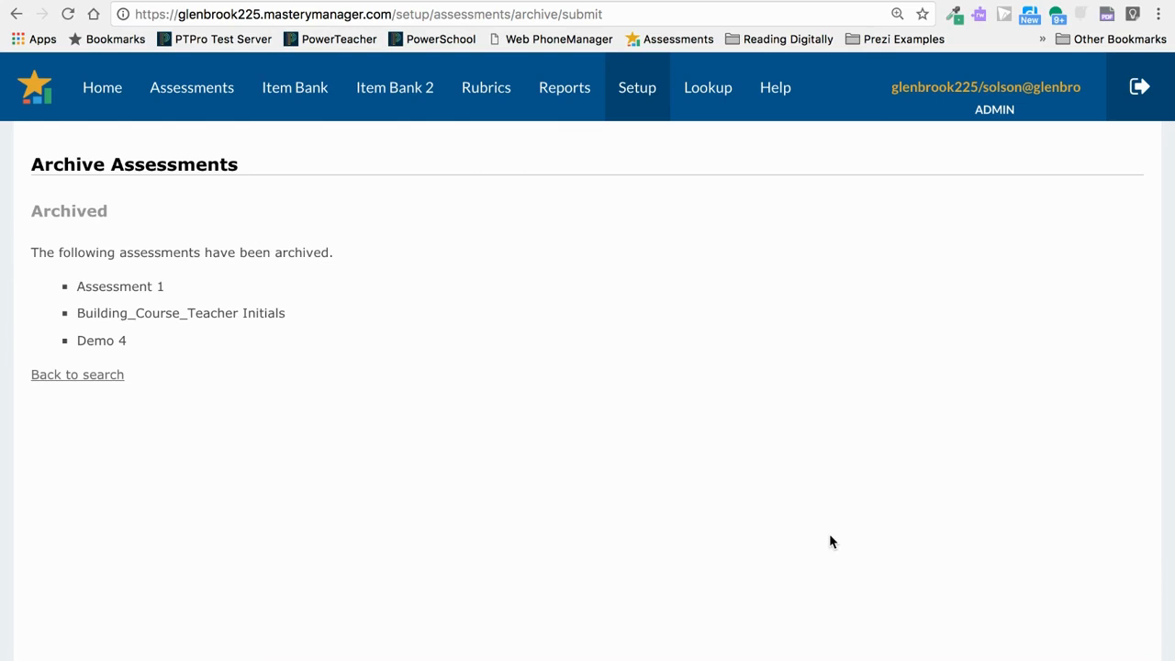
pyautogui.moveTo(303, 372)
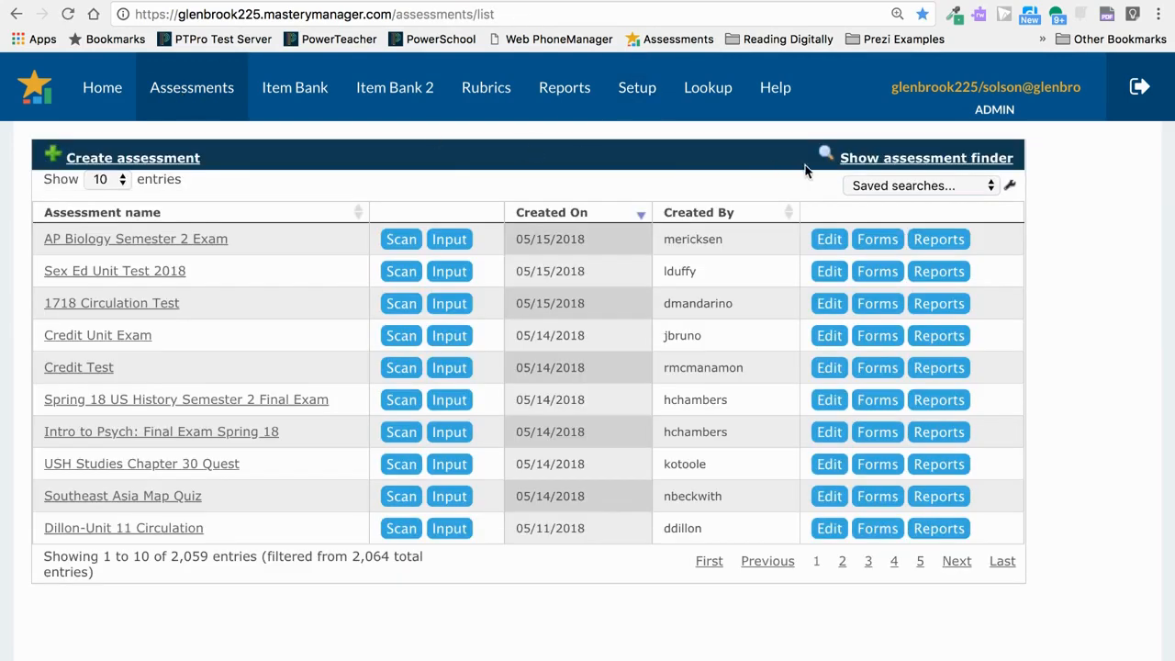
# - Filter the list with the Archived assessments saved search and open Demo 5's summary
pyautogui.click(919, 184)
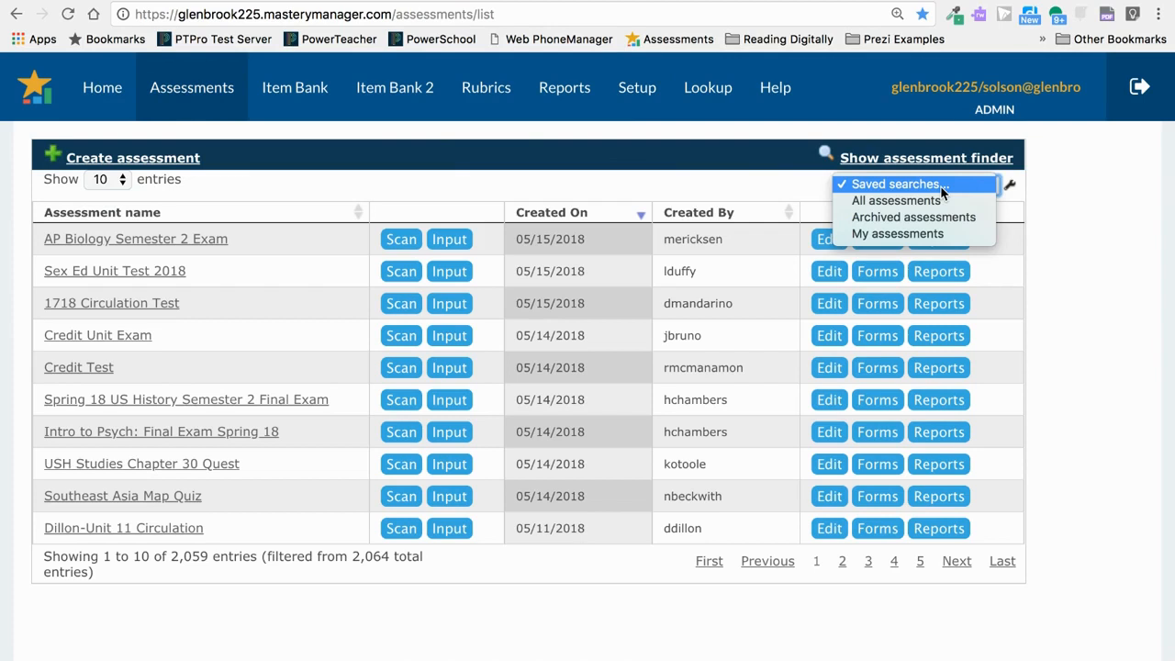
pyautogui.moveTo(914, 216)
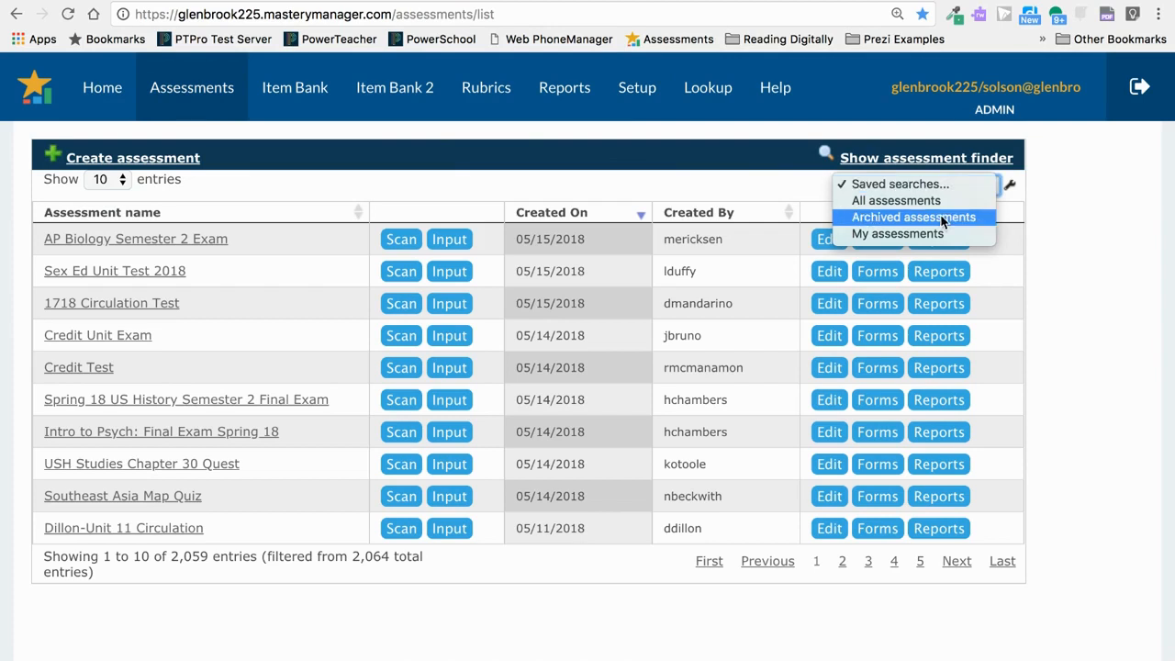
pyautogui.click(914, 216)
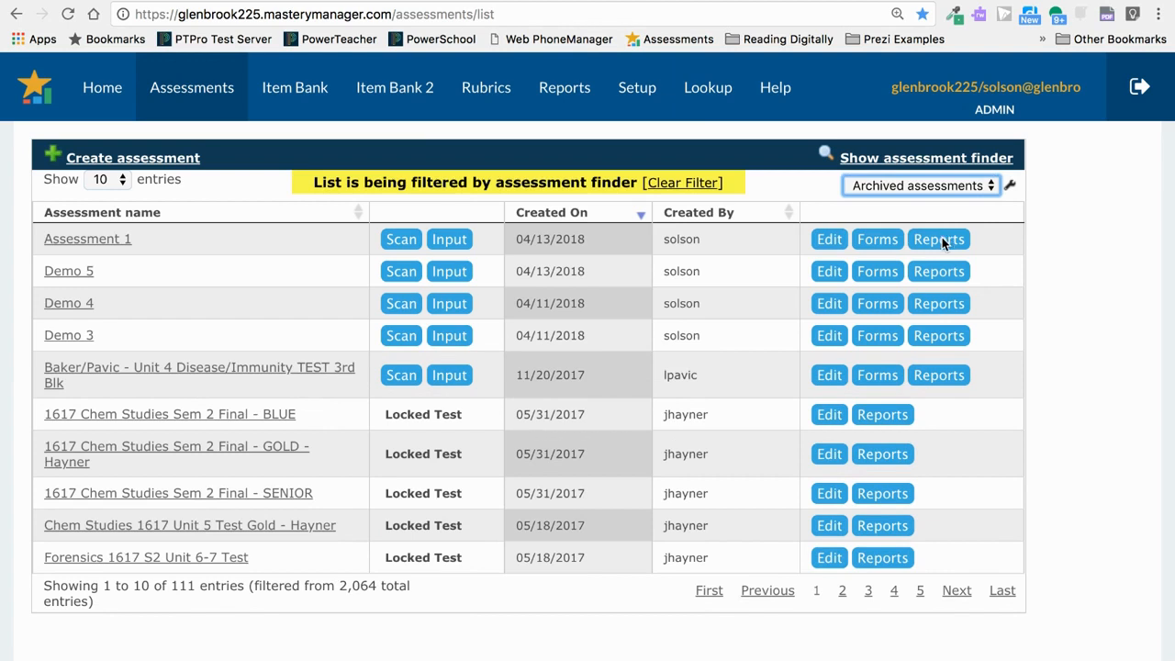
pyautogui.moveTo(83, 266)
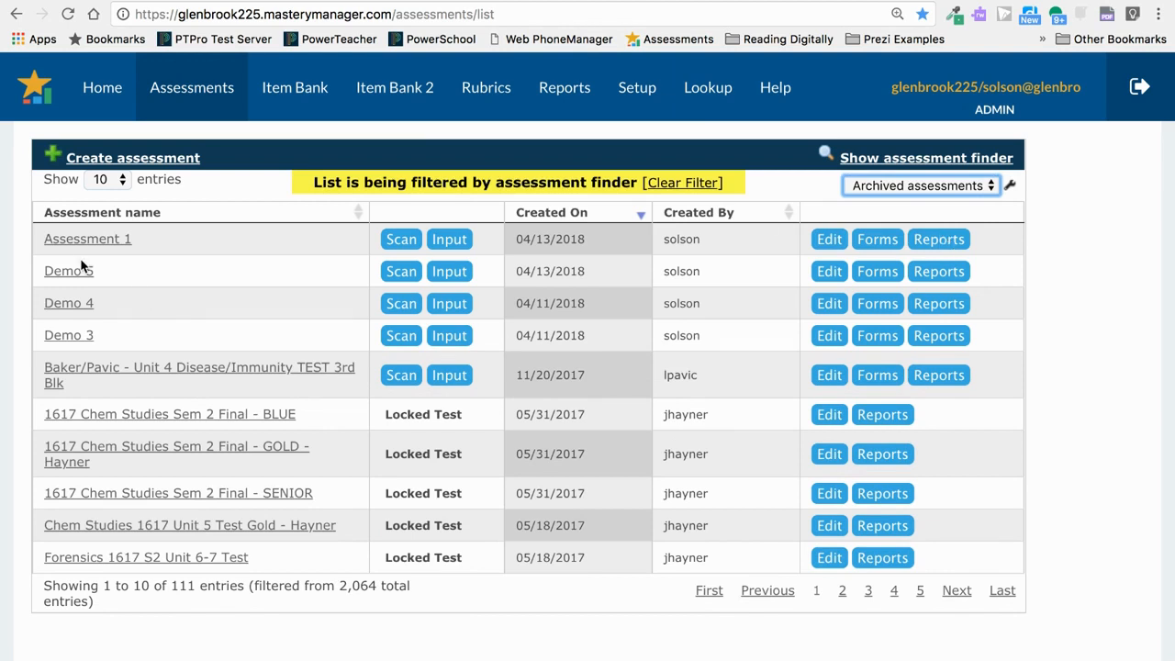
pyautogui.click(68, 271)
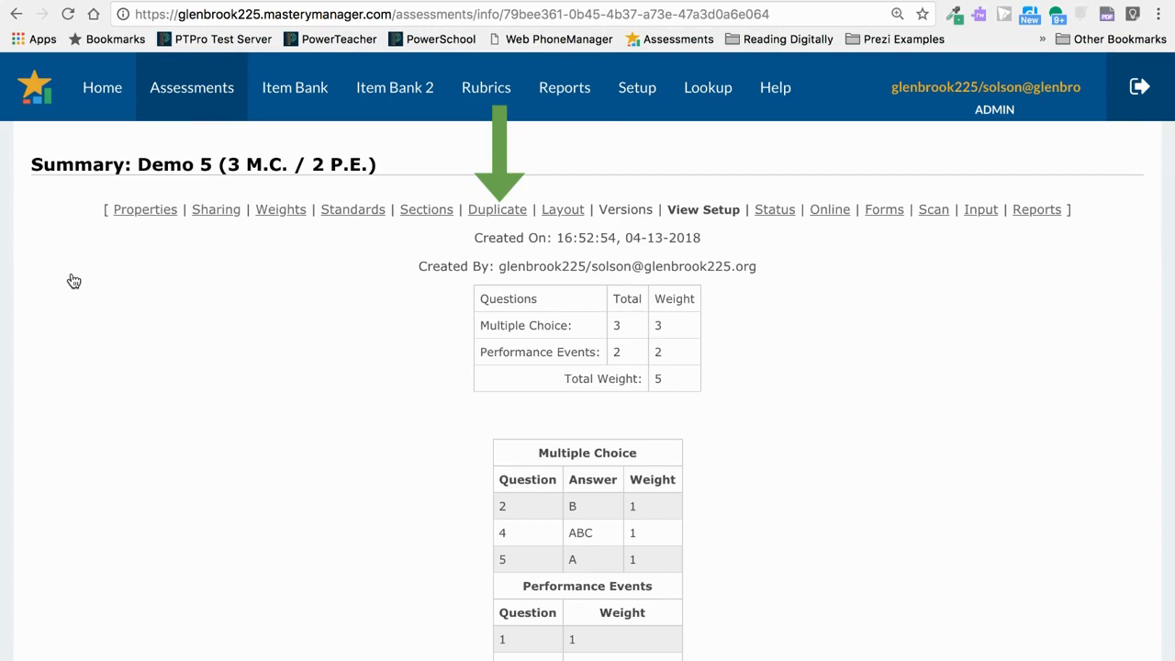
pyautogui.moveTo(735, 637)
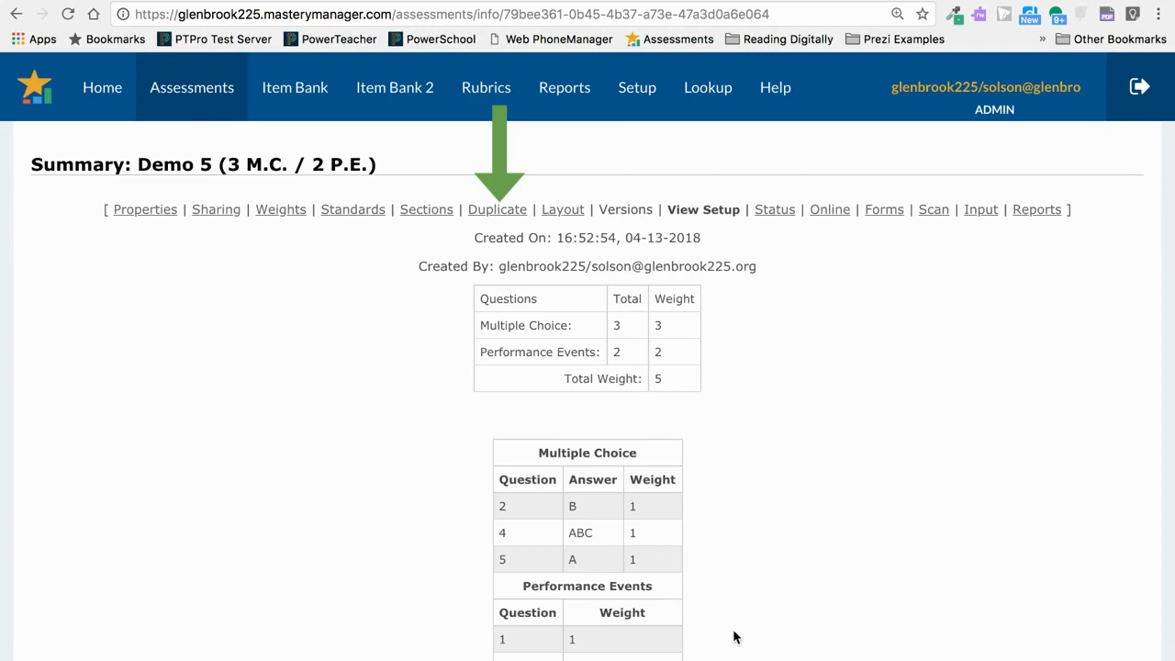